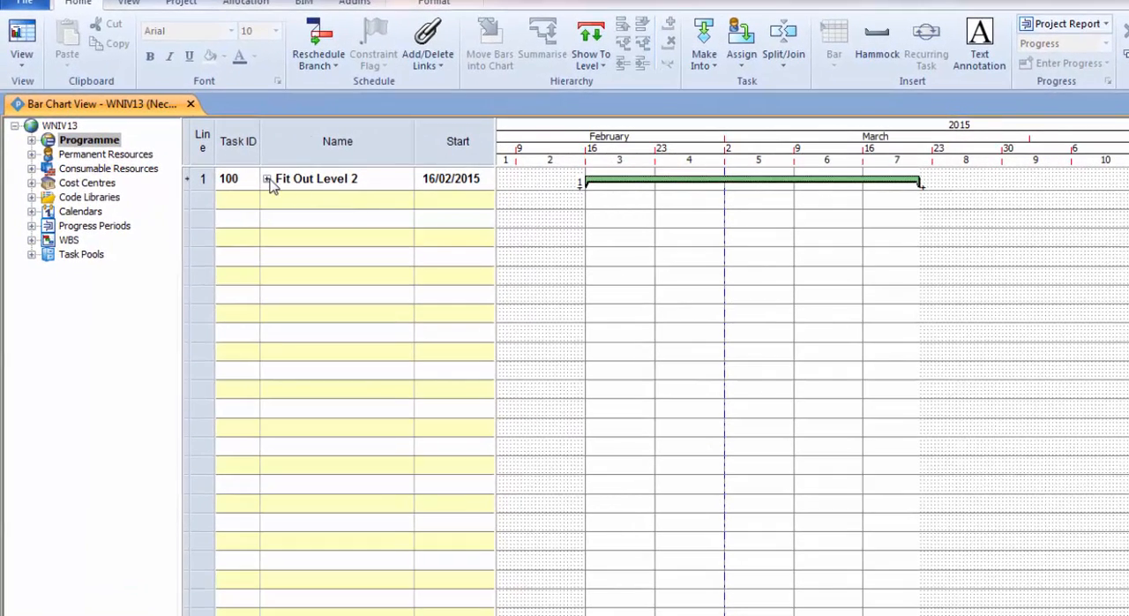
Step: Tick 'Neck summary tasks to show where no tasks' in Format Bar Chart's Non-Working settings and apply
left_click(267, 179)
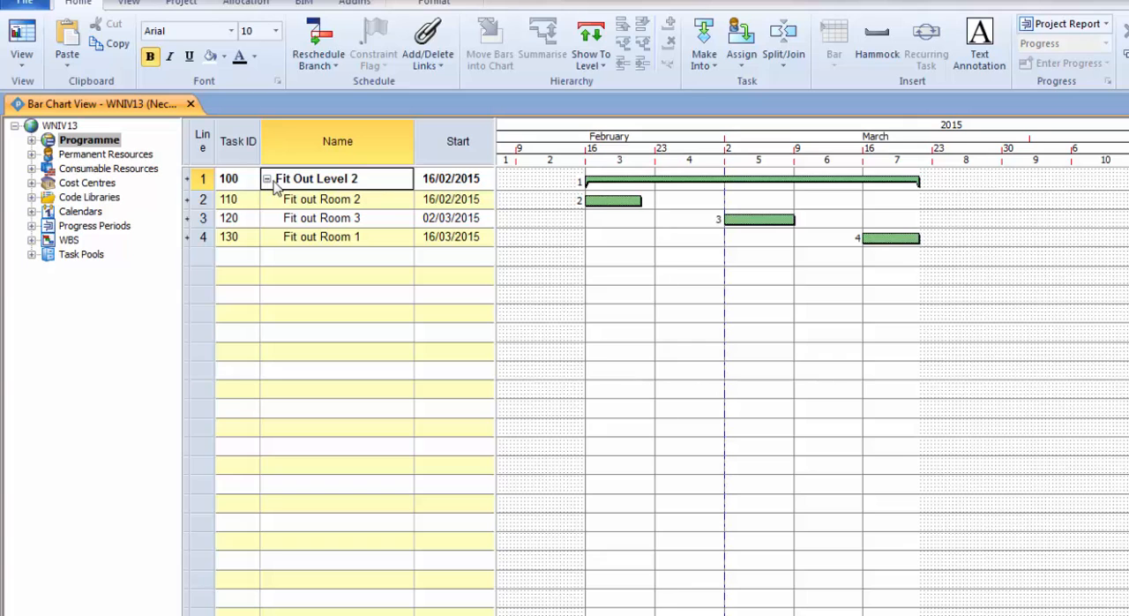
left_click(337, 178)
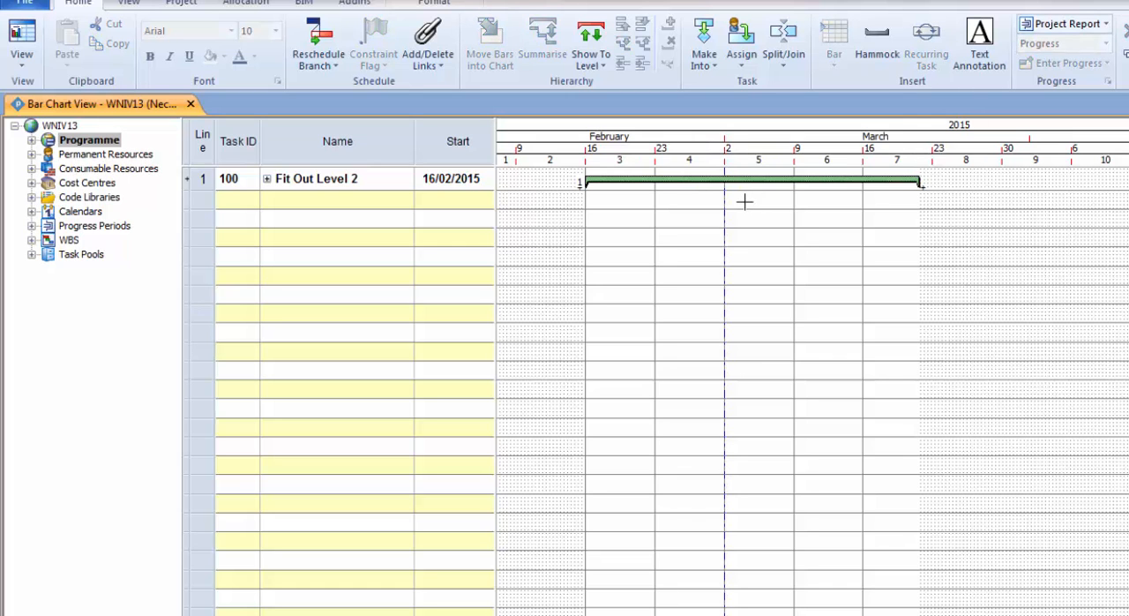
left_click(434, 4)
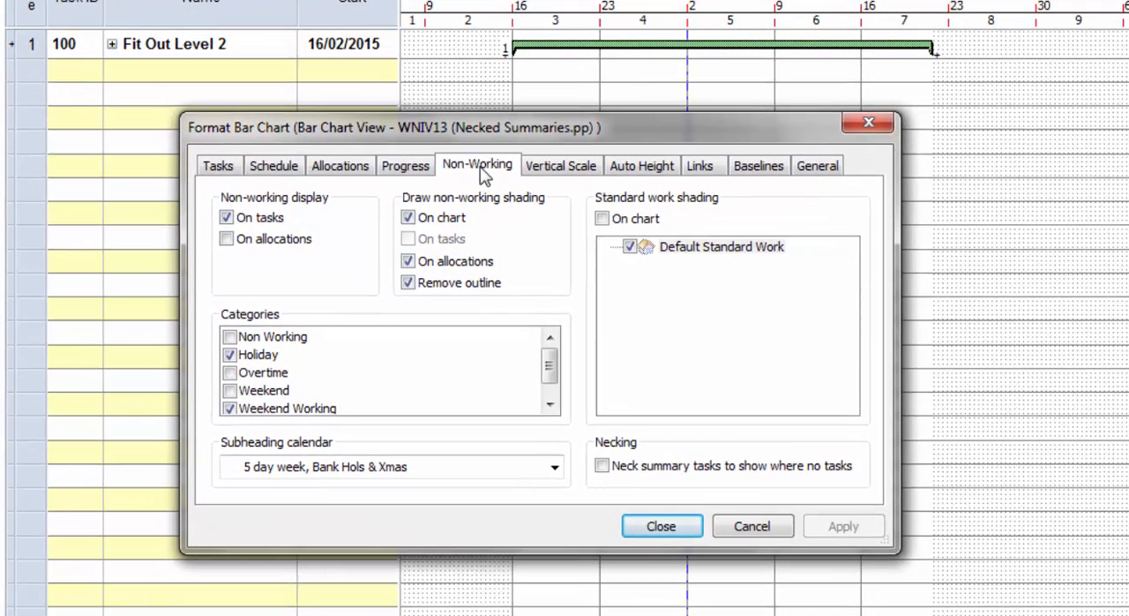
mouse_move(611, 375)
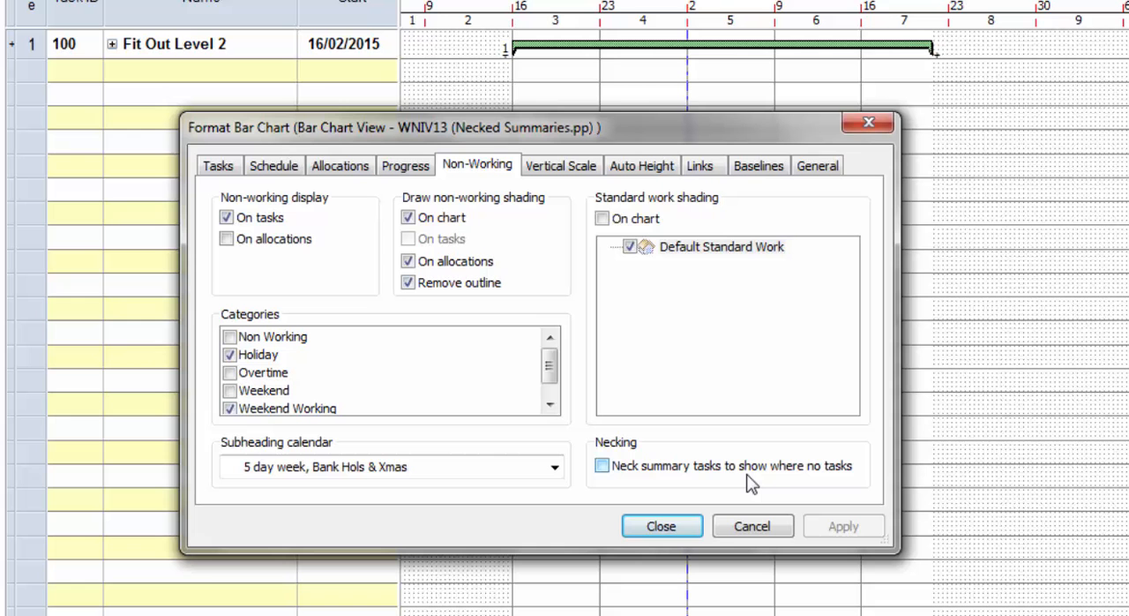
left_click(602, 465)
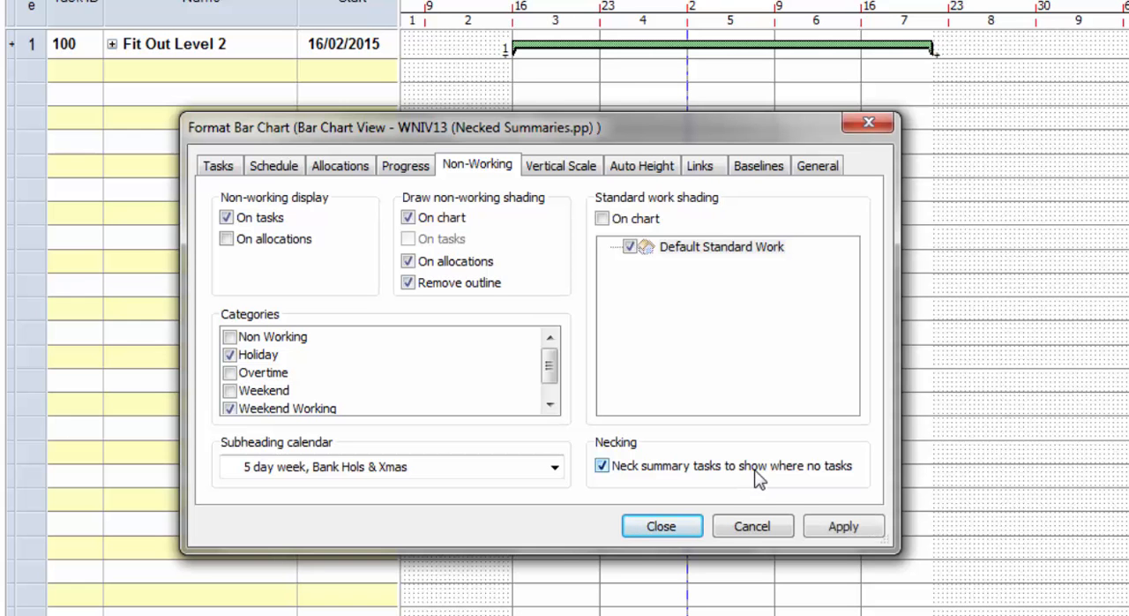
left_click(842, 526)
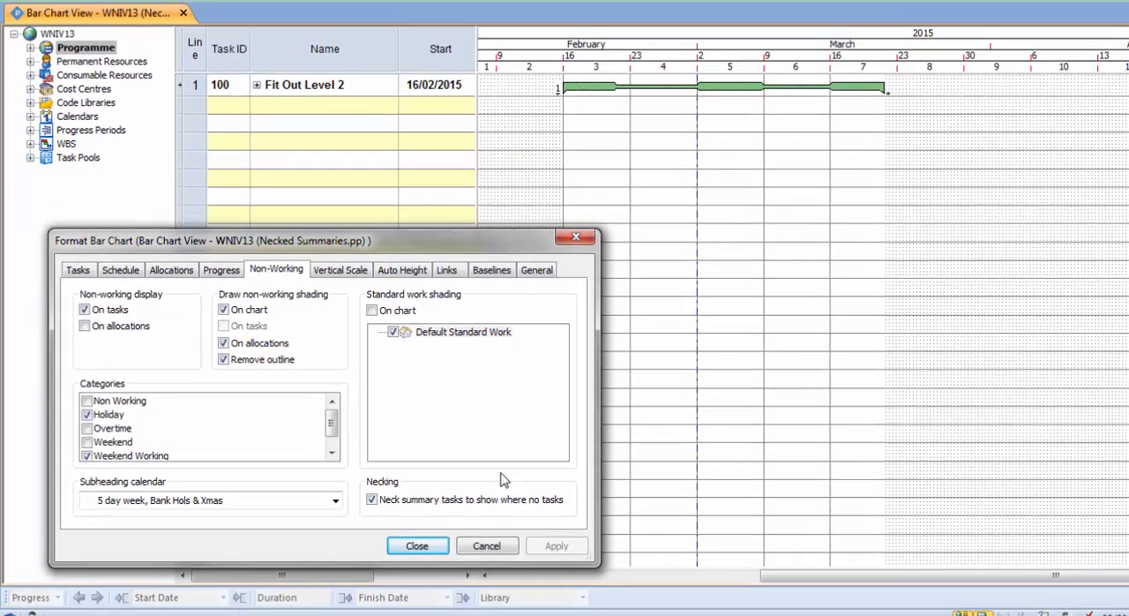
left_click(417, 545)
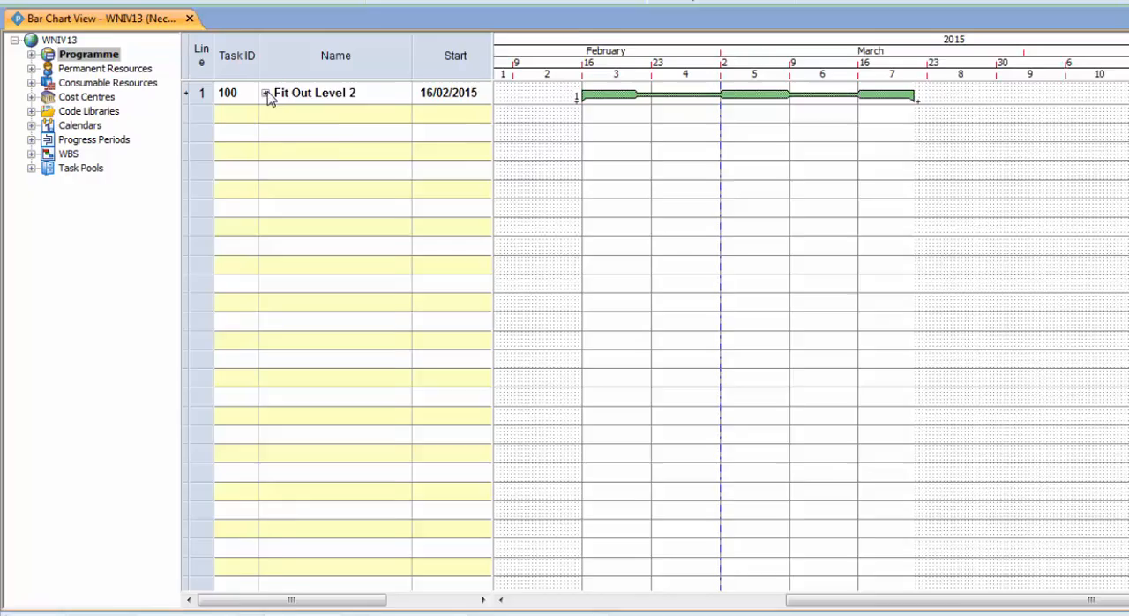
Step: Expand Fit Out Level 2 and drag Fit out Room 3 to start on 26/02/2015
left_click(265, 93)
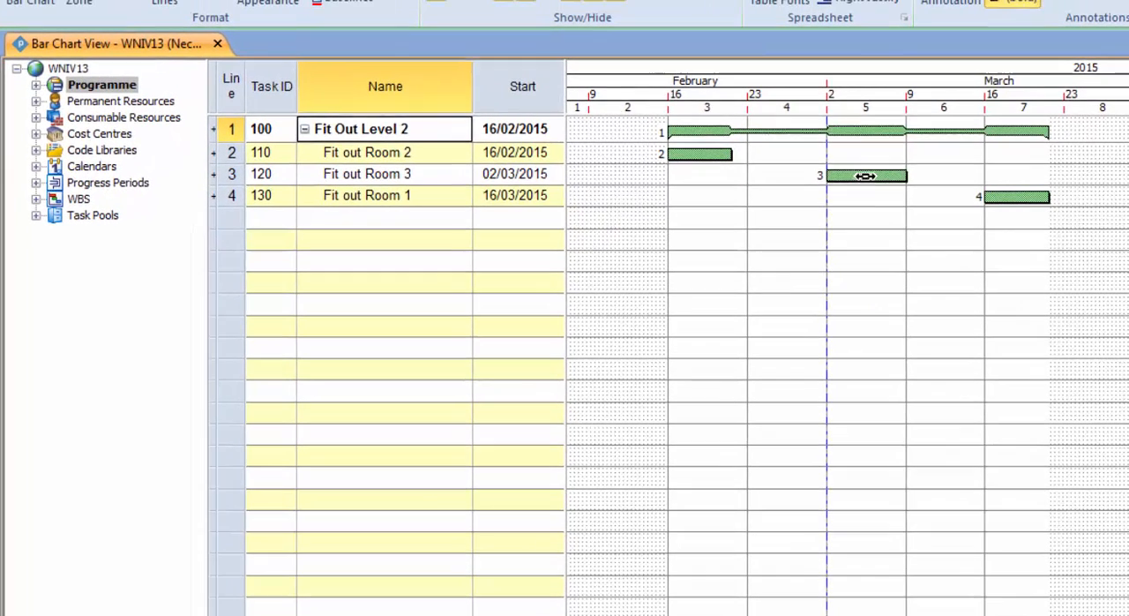
left_click_drag(865, 175, 883, 175)
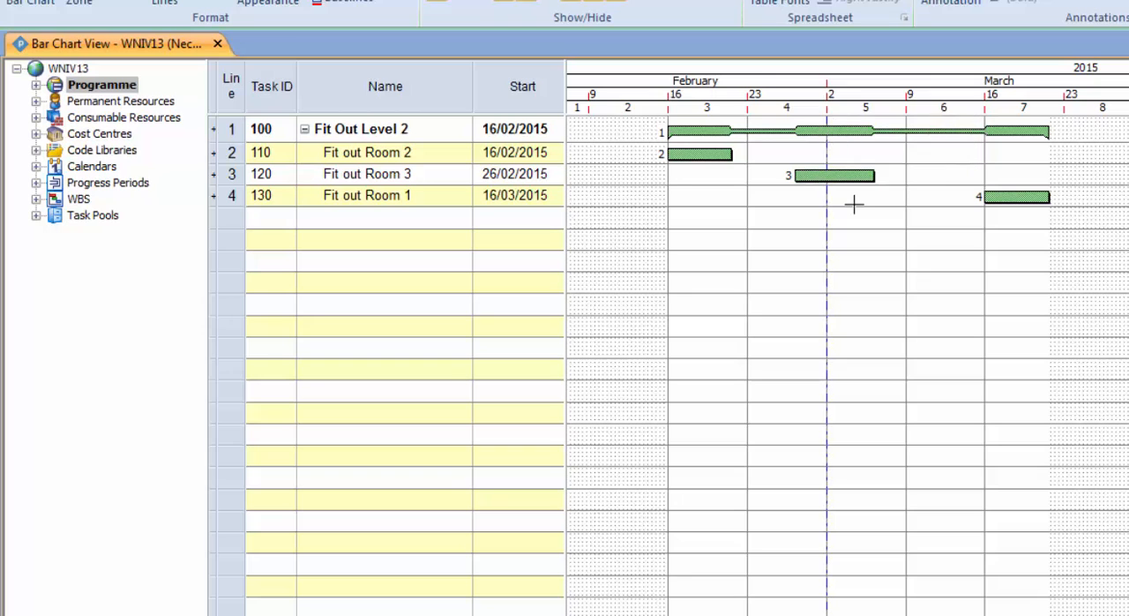
mouse_move(504, 172)
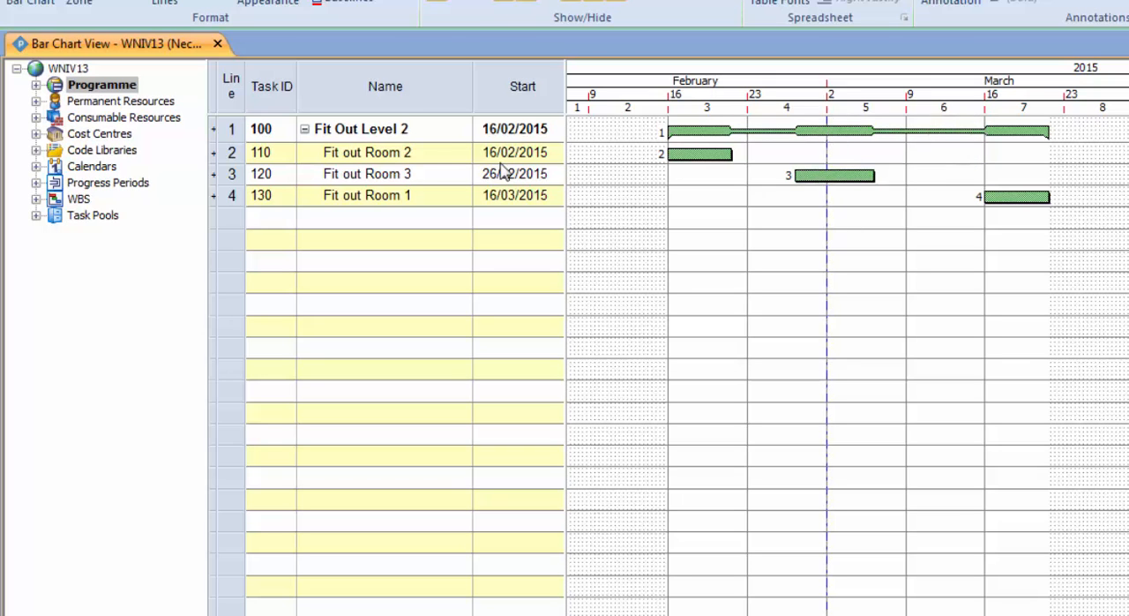
mouse_move(407, 152)
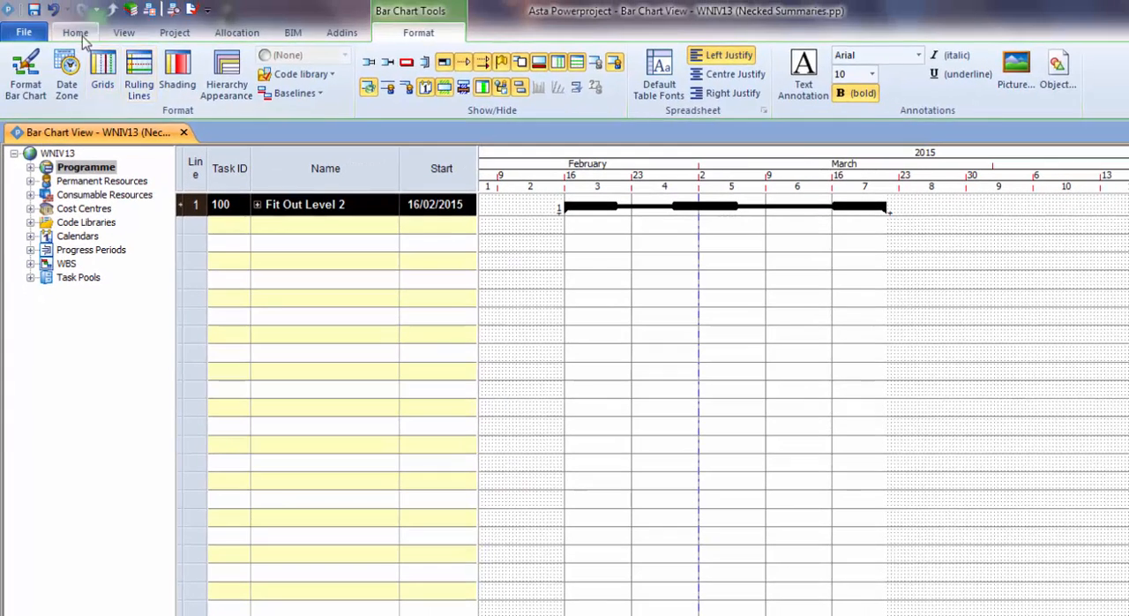
left_click(75, 33)
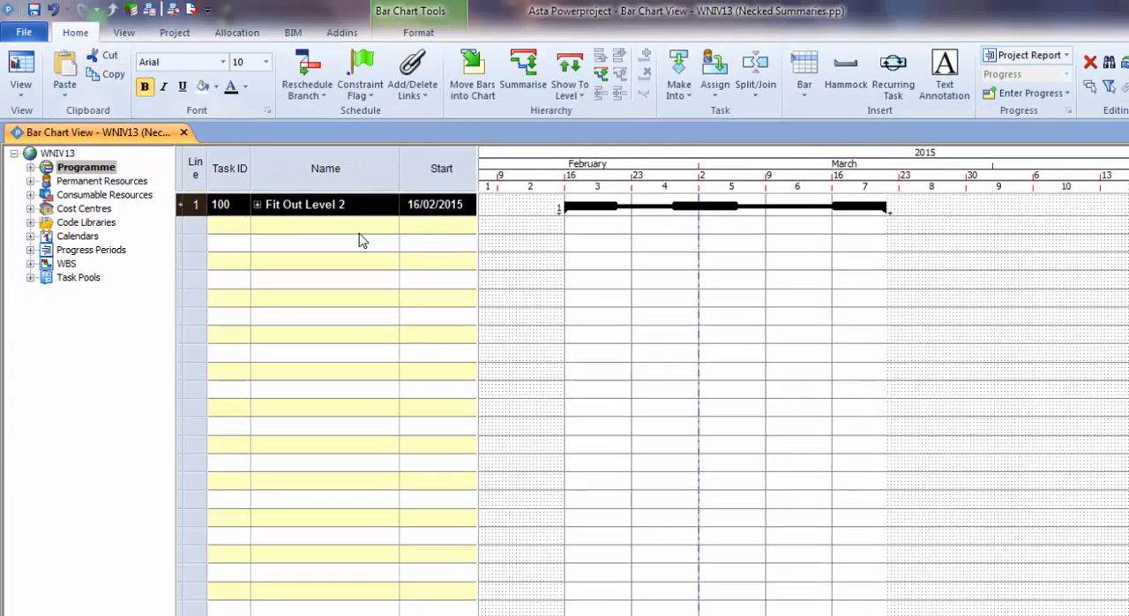
Step: Add the nested Fit Out Level 3 summary, starting 19/02/2015, beneath Fit Out Level 2
left_click(64, 69)
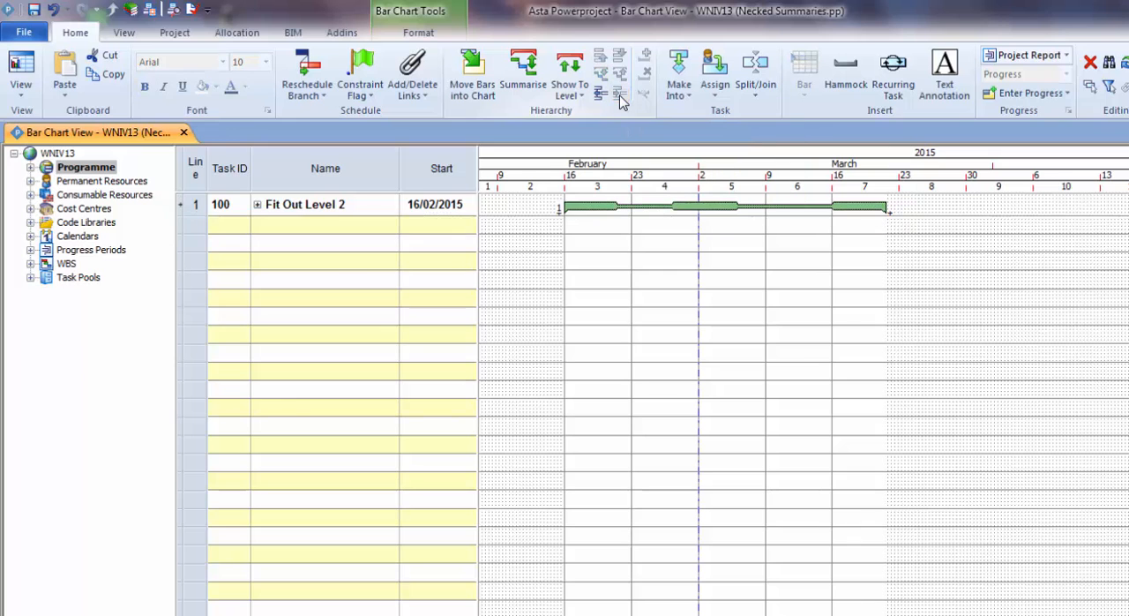
left_click(257, 204)
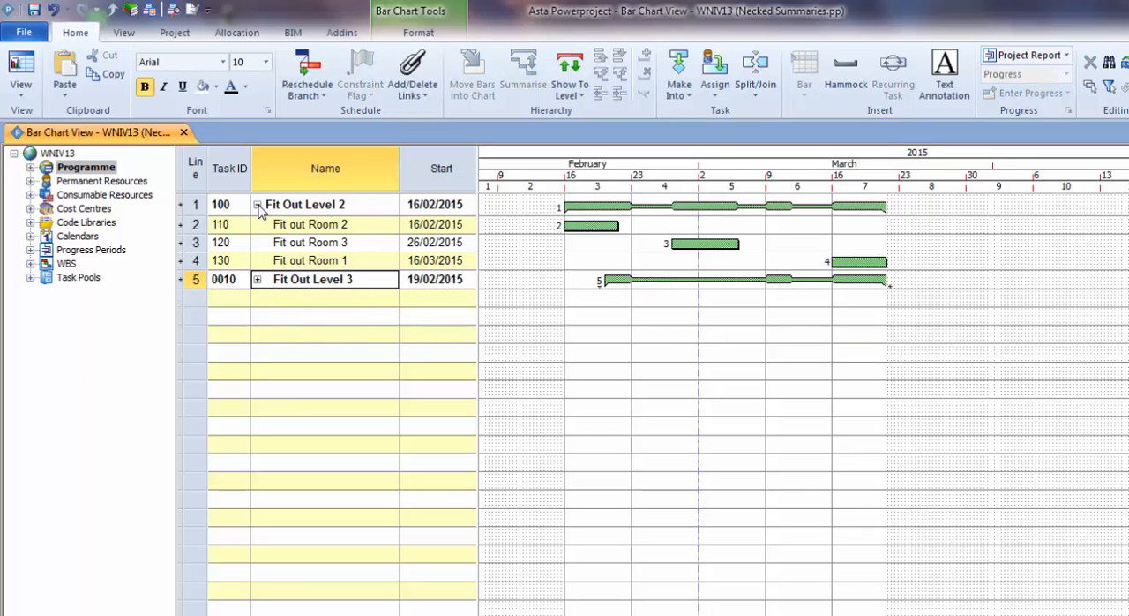
Step: Collapse Fit Out Level 2 and open the Format Bar Chart settings showing summary necking enabled
left_click(257, 204)
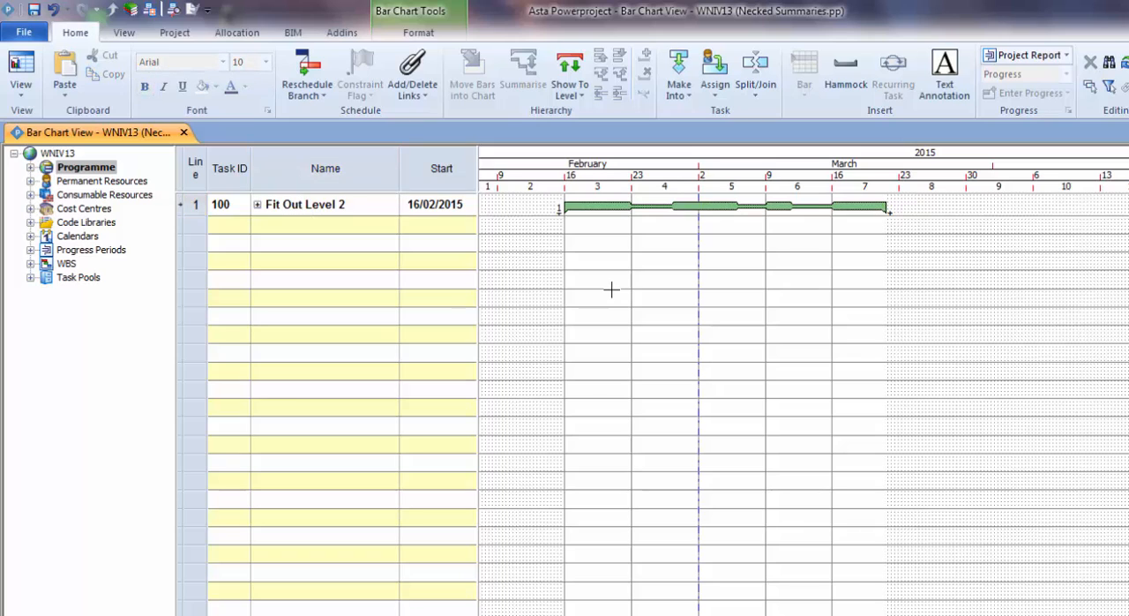
left_click(418, 32)
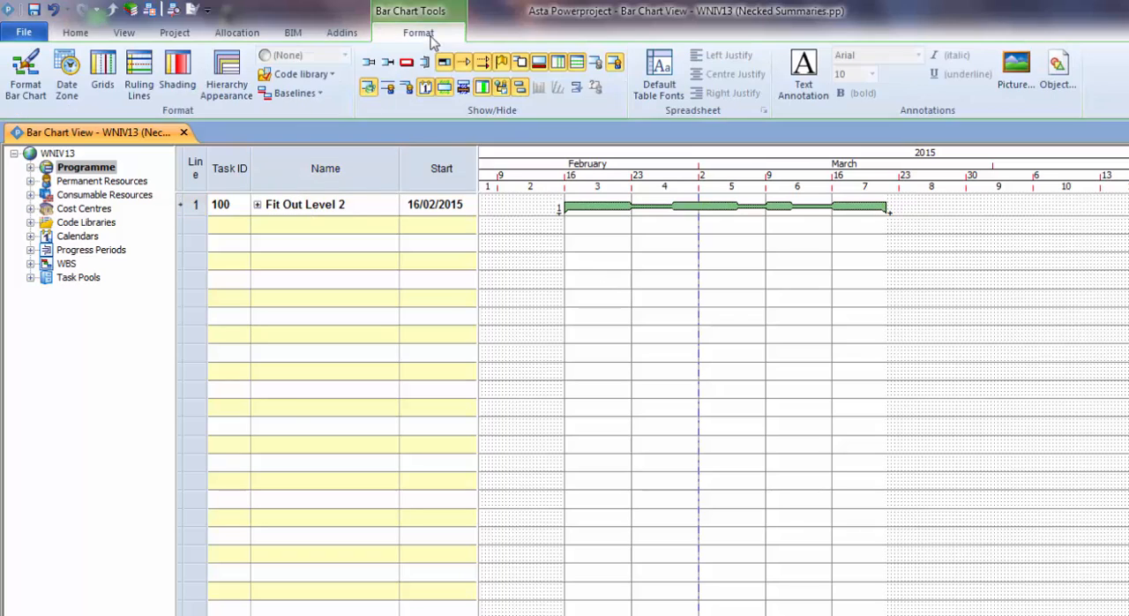
left_click(24, 77)
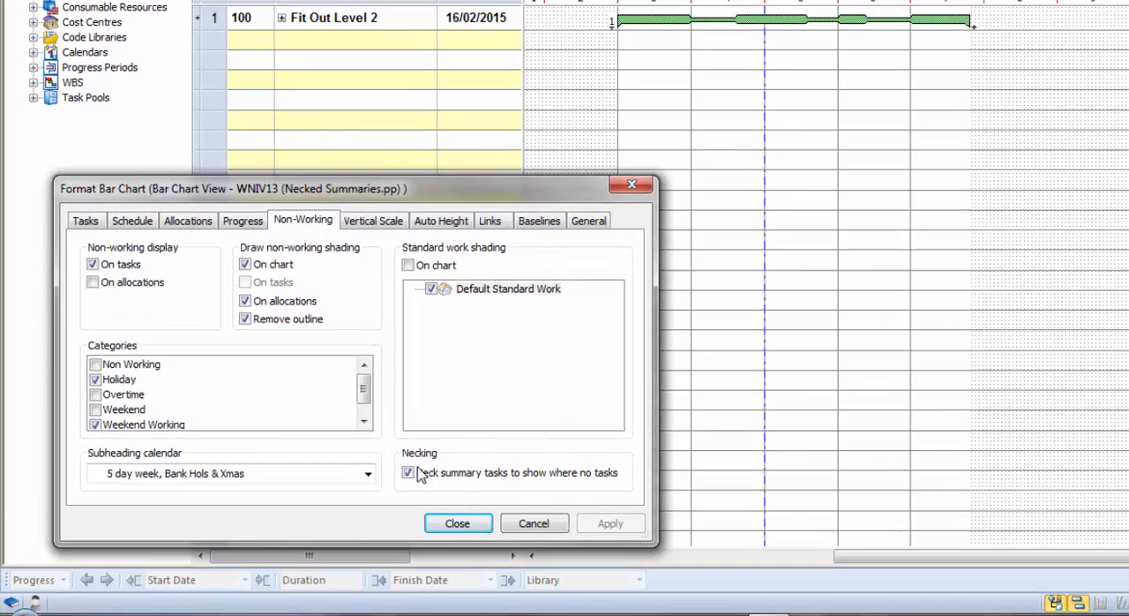
mouse_move(408, 434)
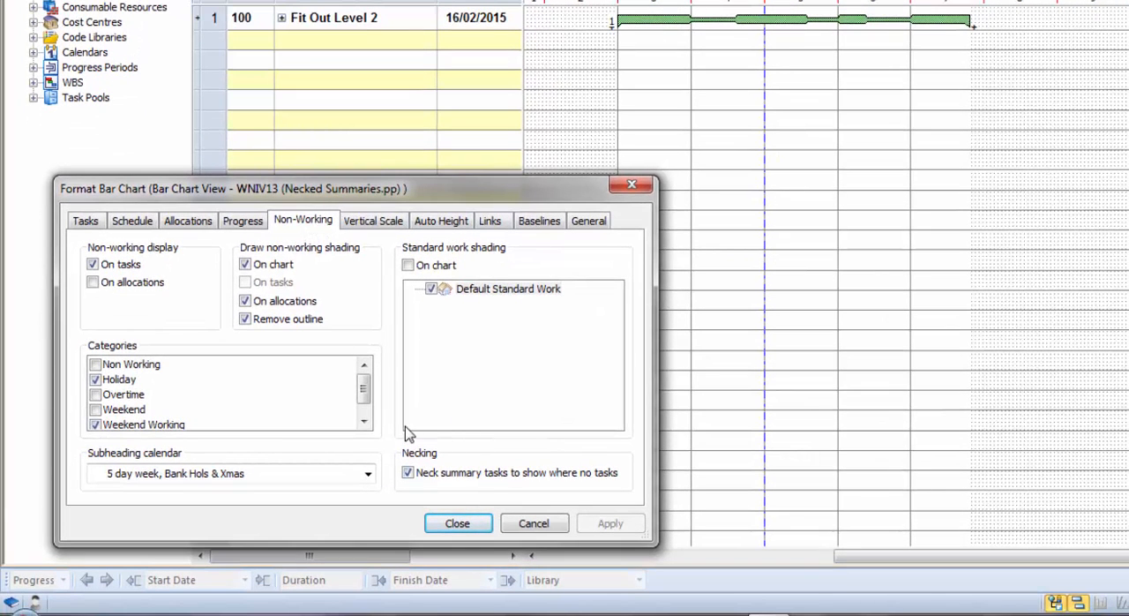